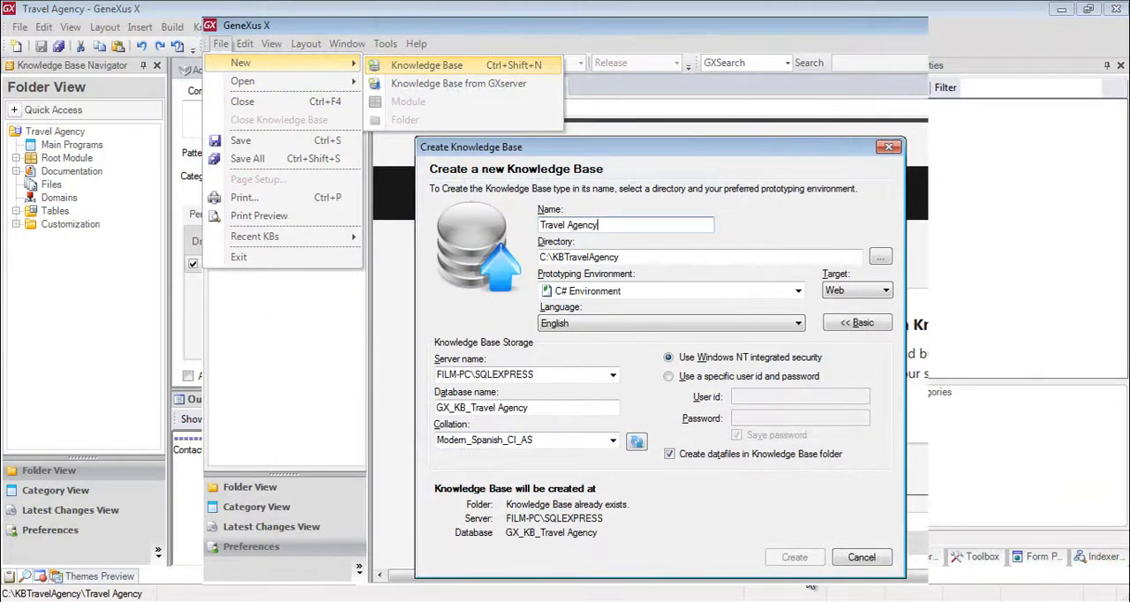
- Start a build so the 'Set required properties in Build process' dialog appears
{"action": "left_click", "coordinate": [671, 289]}
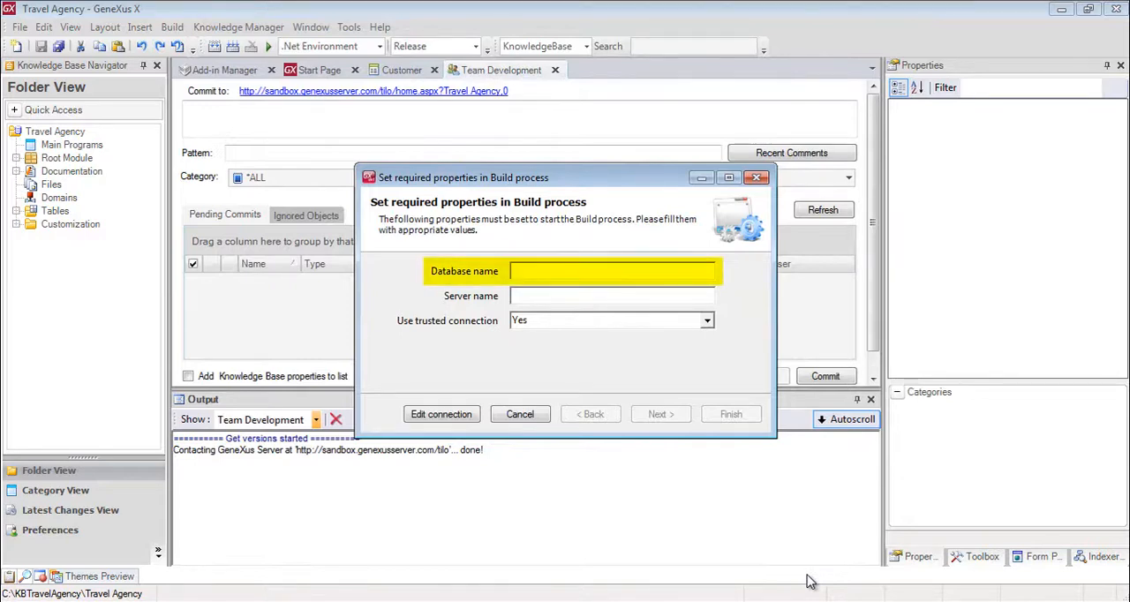
{"action": "left_click", "coordinate": [614, 272]}
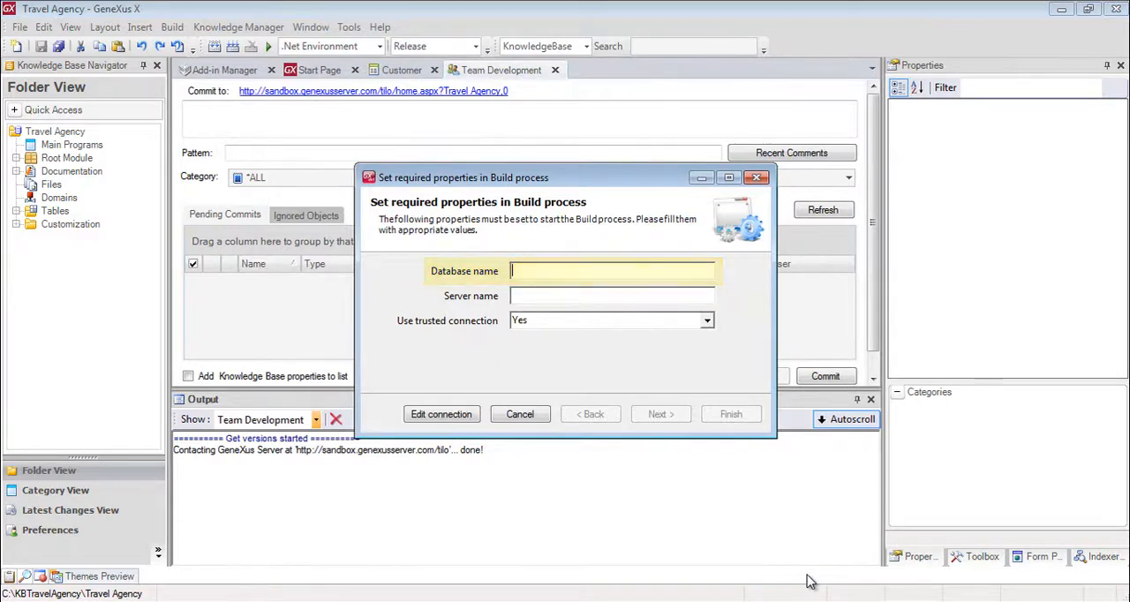
{"action": "left_click", "coordinate": [612, 296]}
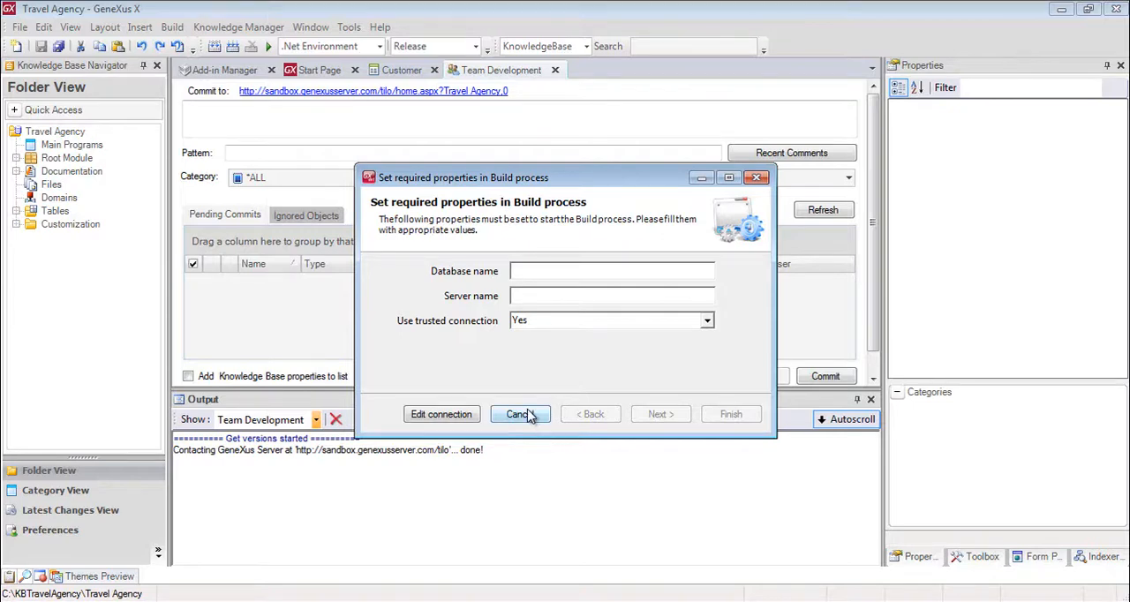
- Dismiss the build prompt and show the Default (C#) generator's properties under Generators
{"action": "left_click", "coordinate": [520, 415]}
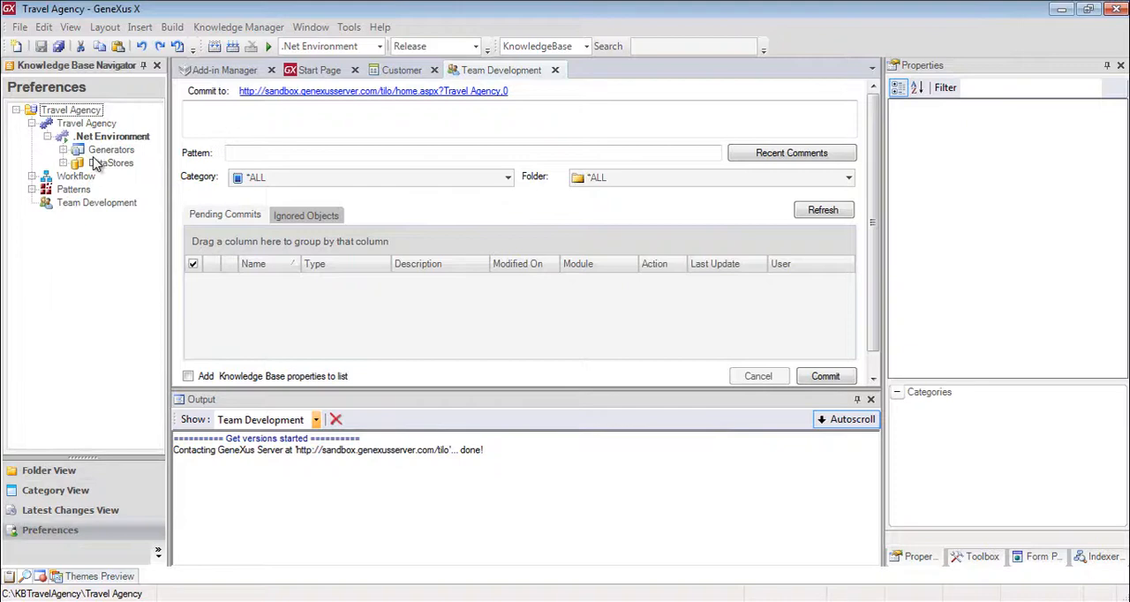
{"action": "left_click", "coordinate": [64, 148]}
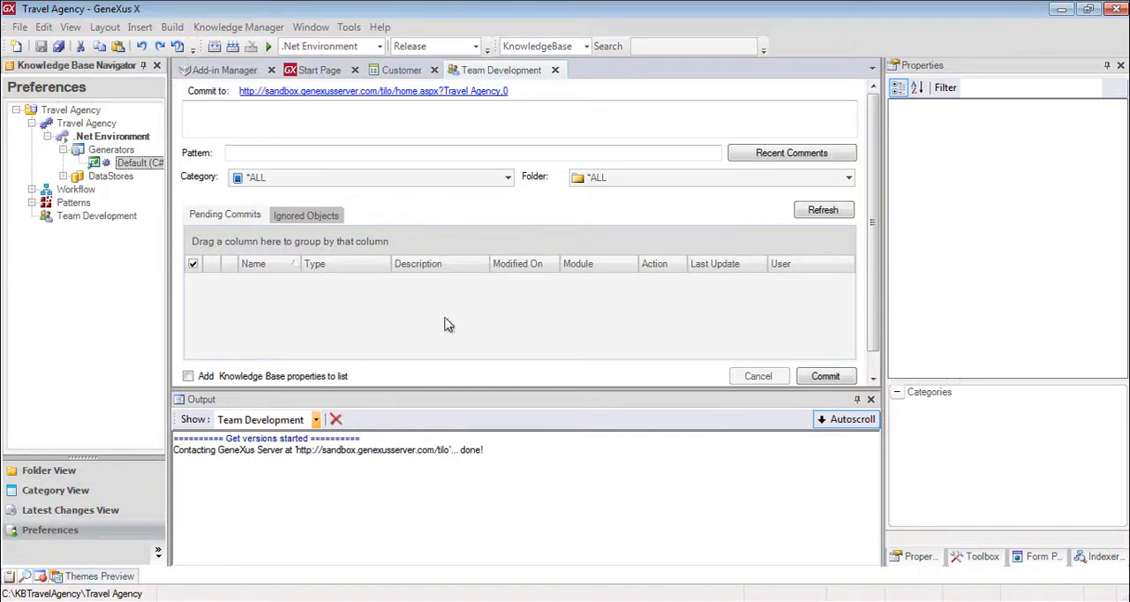
{"action": "left_click", "coordinate": [138, 163]}
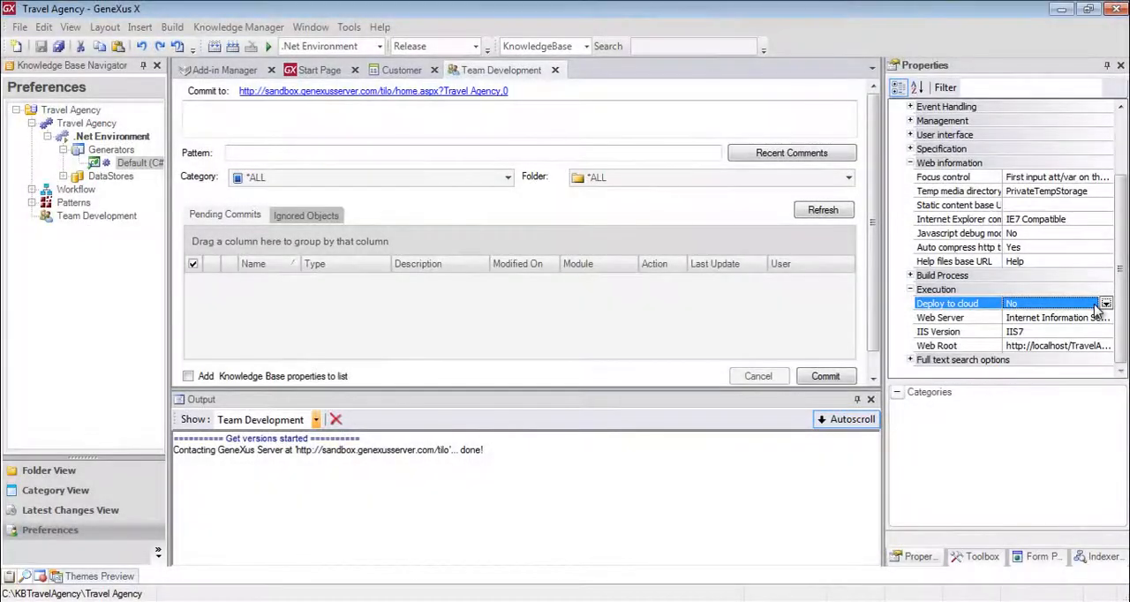
{"action": "mouse_move", "coordinate": [621, 334]}
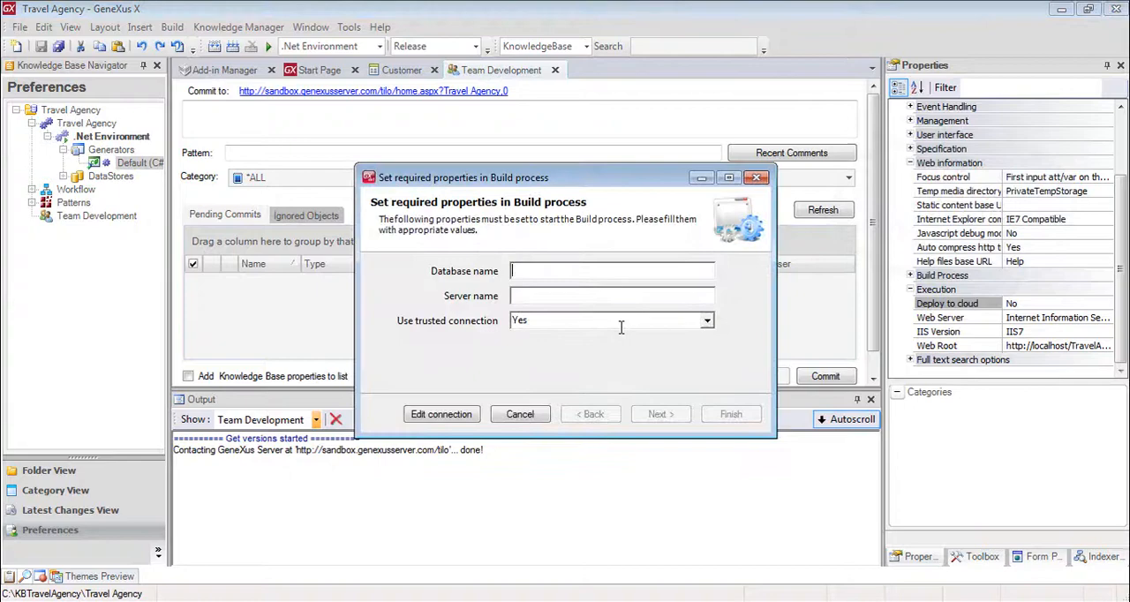
{"action": "mouse_move", "coordinate": [606, 369]}
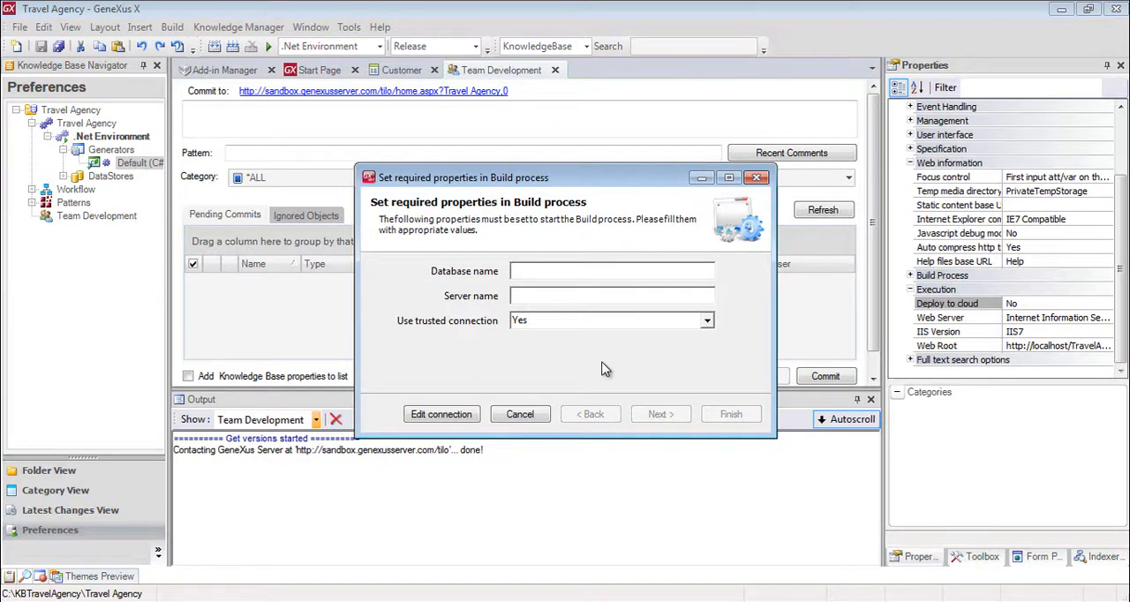
{"action": "mouse_move", "coordinate": [604, 349]}
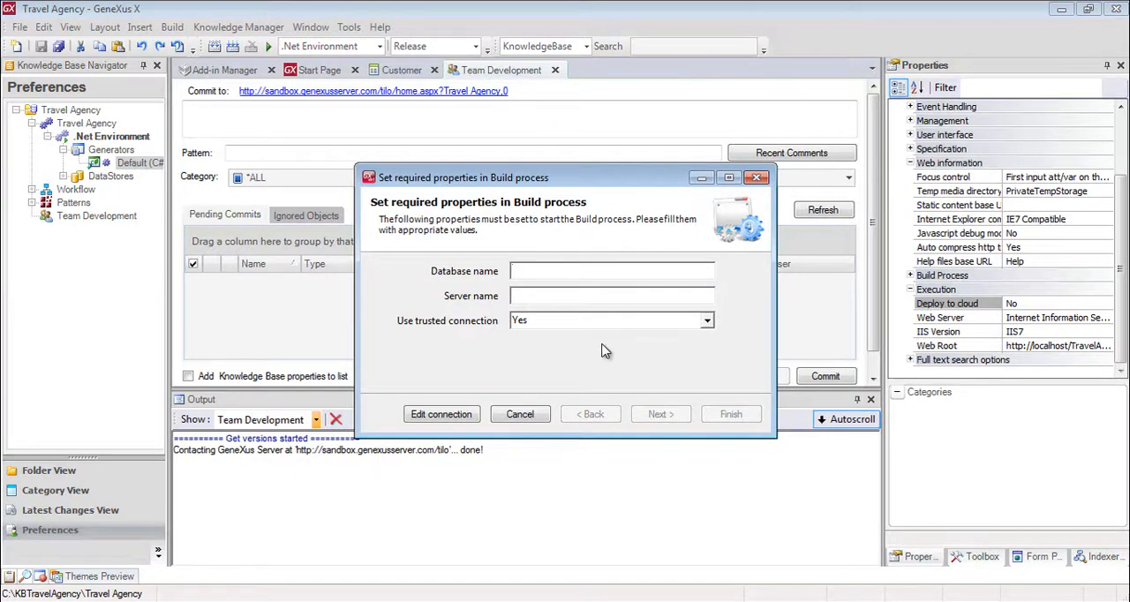
- Enter DBTravelAgency as the database name
{"action": "type", "text": "DB"}
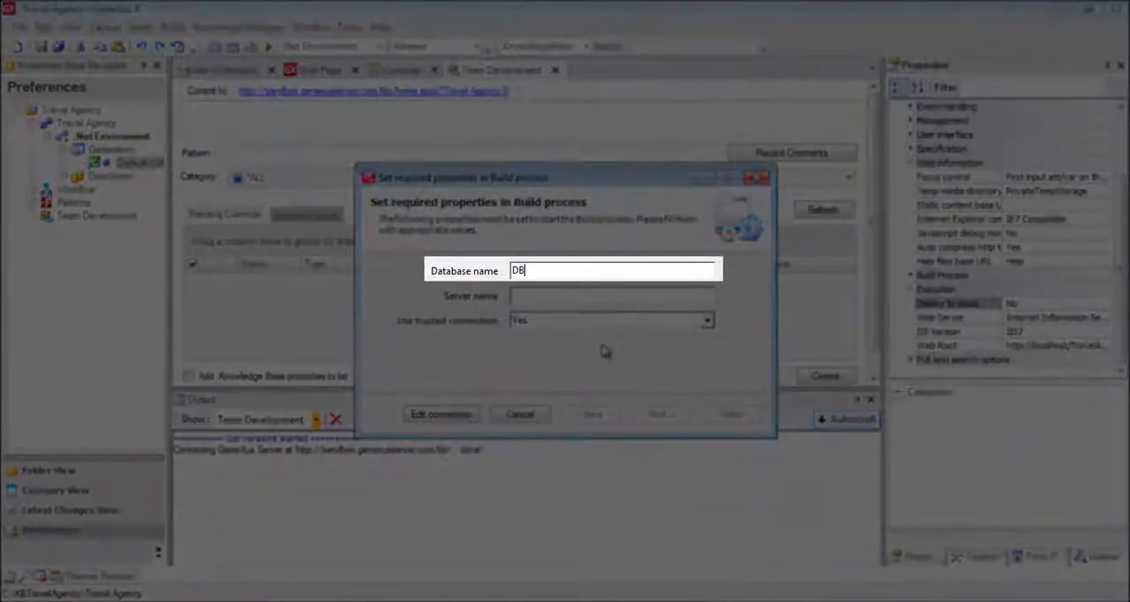
{"action": "type", "text": "Travel"}
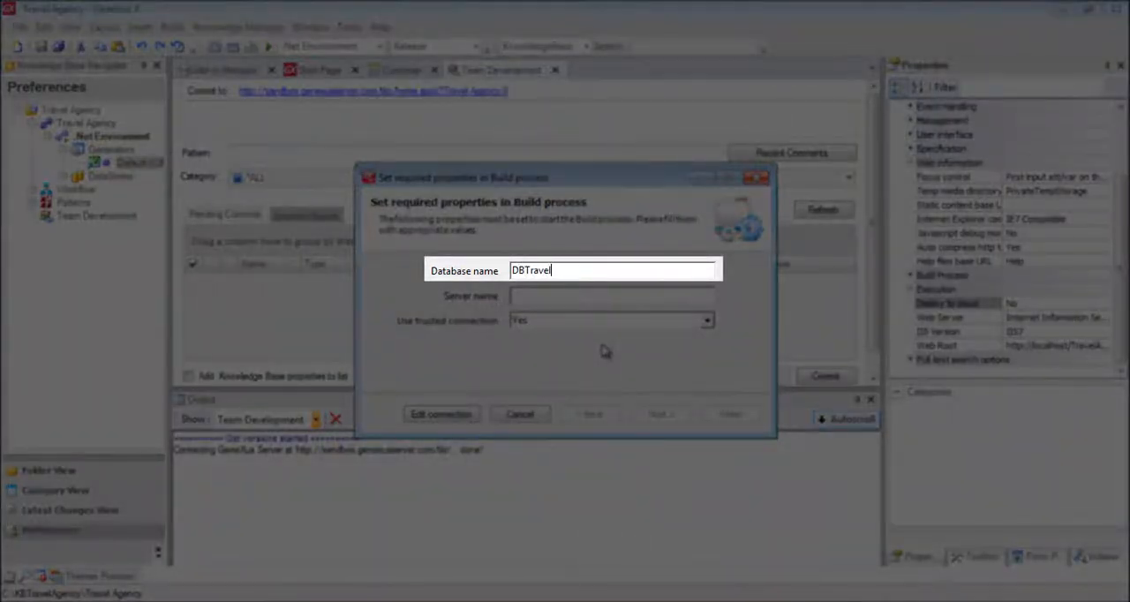
{"action": "type", "text": "Agency"}
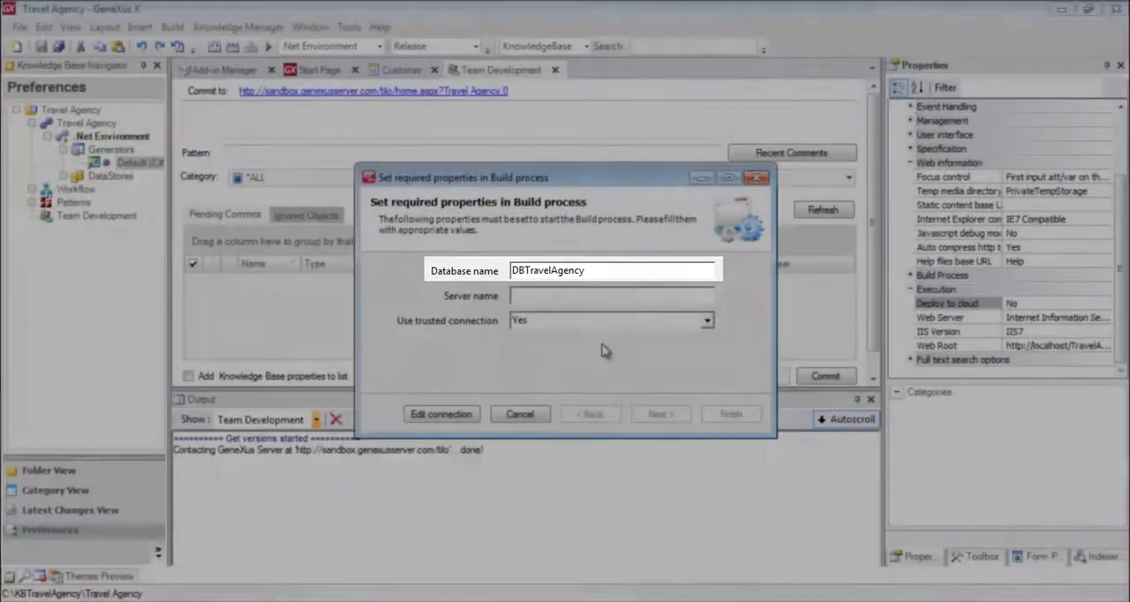
- Enter FILM-PC\SQLEXPRESS as the server name
{"action": "left_click", "coordinate": [613, 295]}
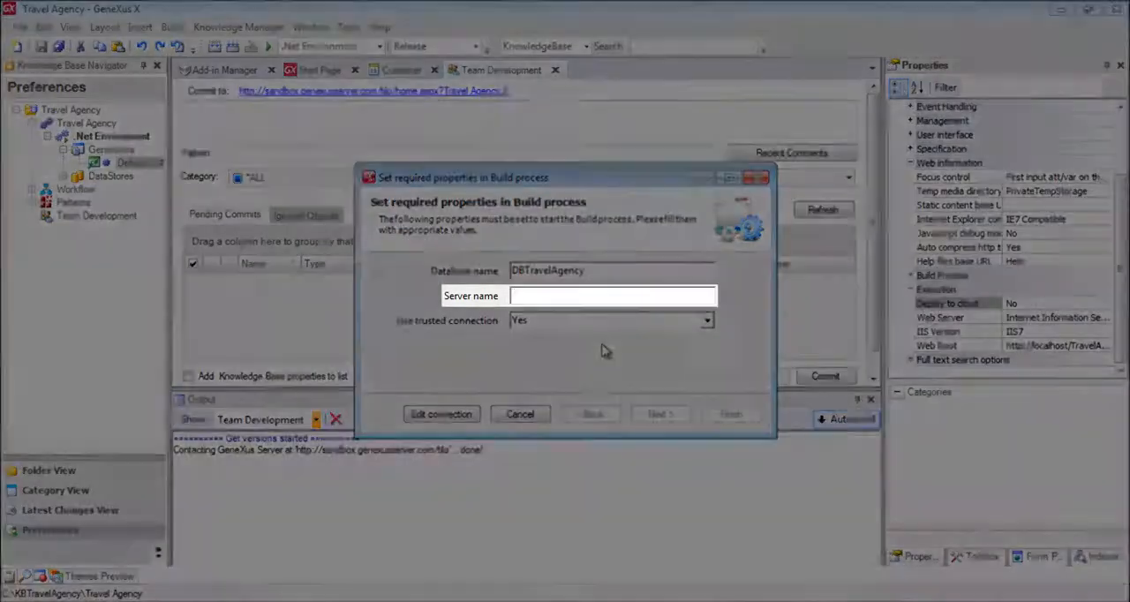
{"action": "type", "text": "FILM"}
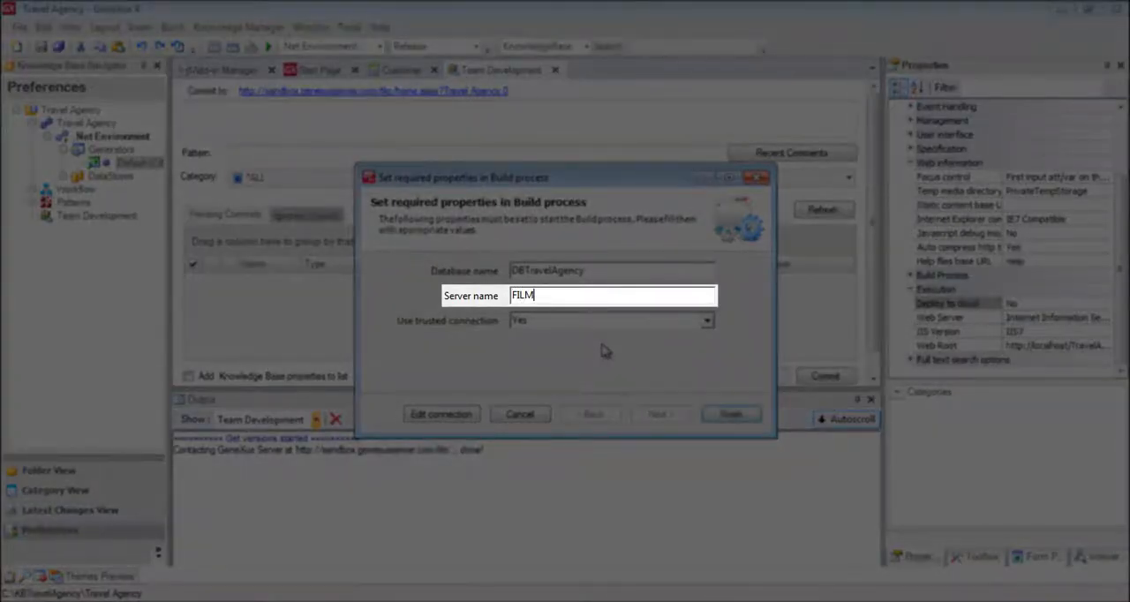
{"action": "type", "text": "-PC\\"}
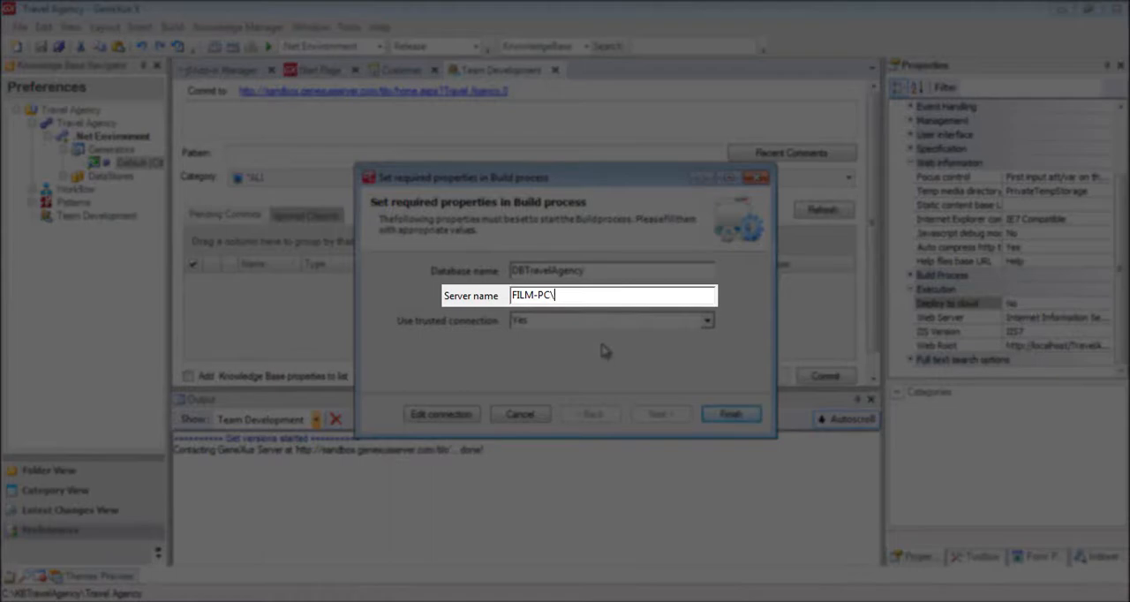
{"action": "type", "text": "SQLEXPRESS"}
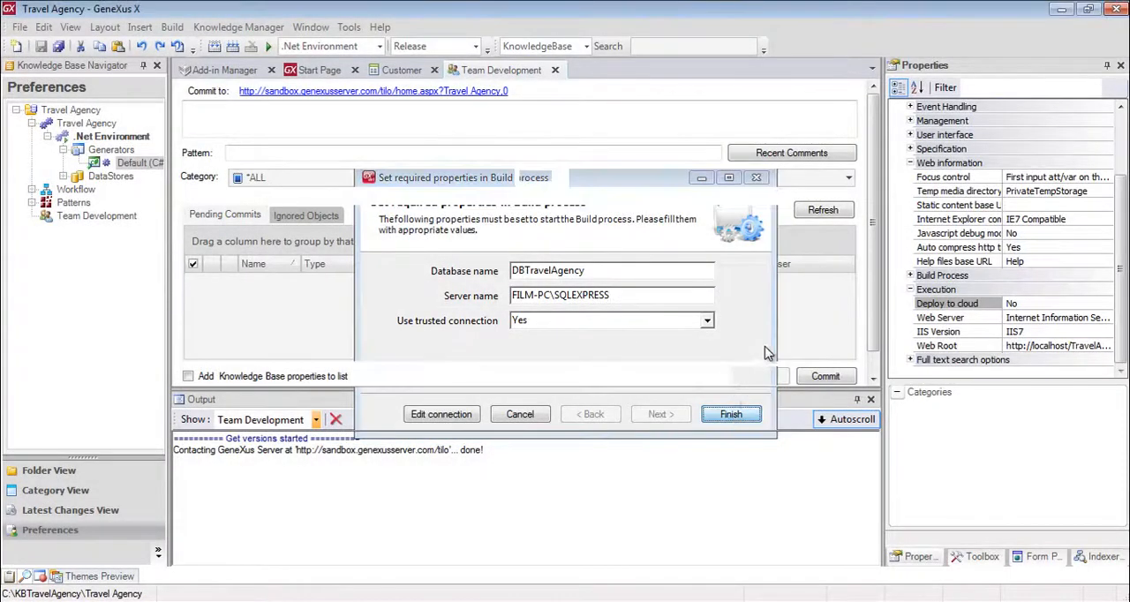
- Finish the build dialog so impact analysis reports the new Customer table
{"action": "left_click", "coordinate": [731, 415]}
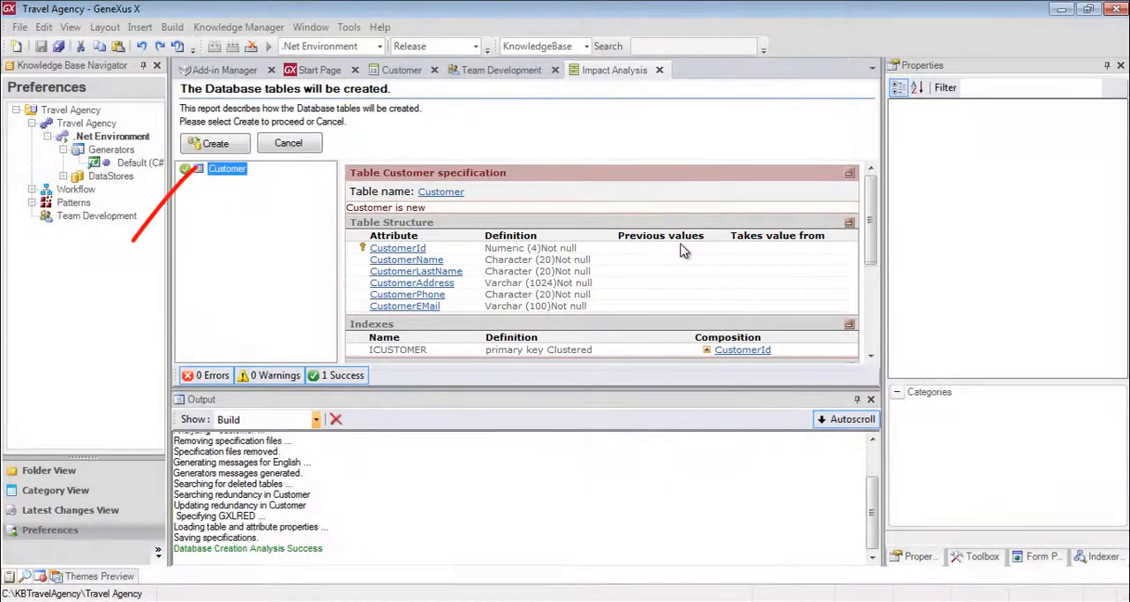
{"action": "left_click", "coordinate": [216, 143]}
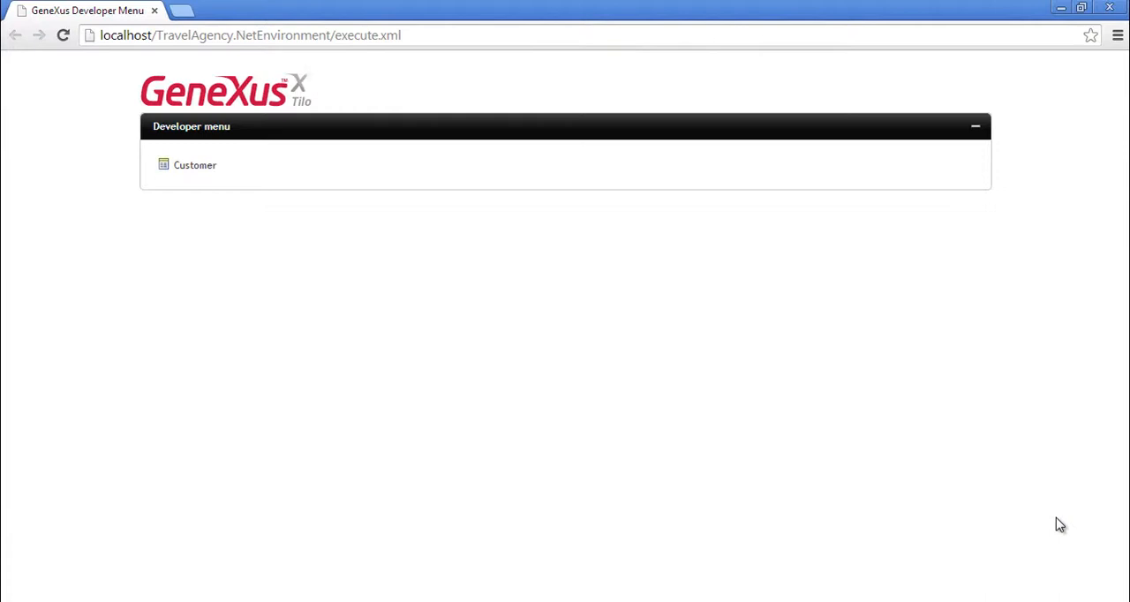
{"action": "mouse_move", "coordinate": [256, 229]}
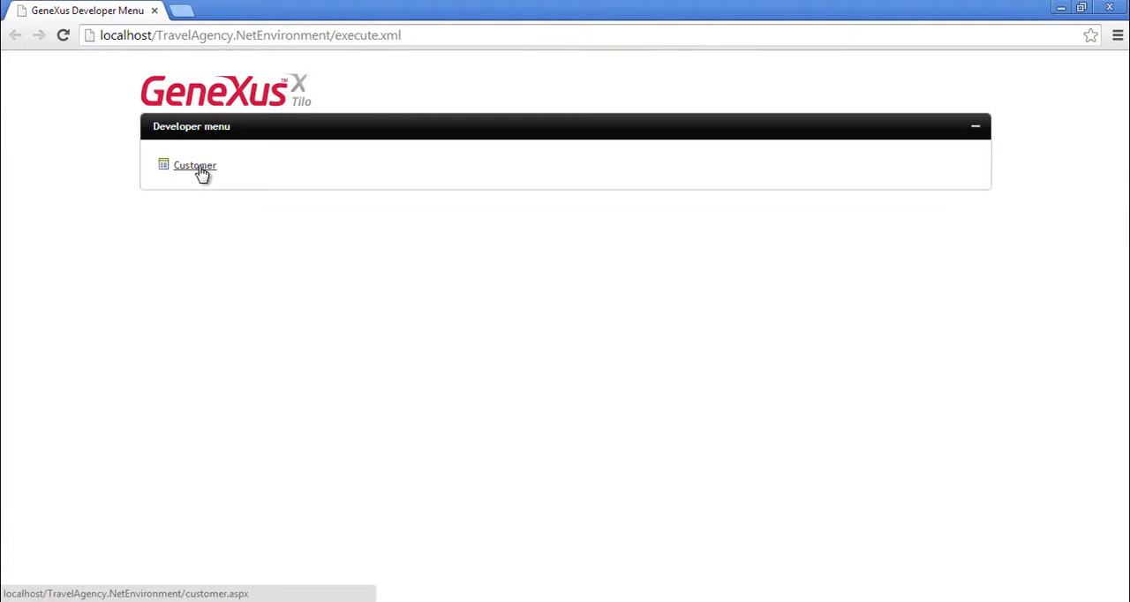
- Open the Customer link from the Developer menu in a new tab
{"action": "right_click", "coordinate": [194, 164]}
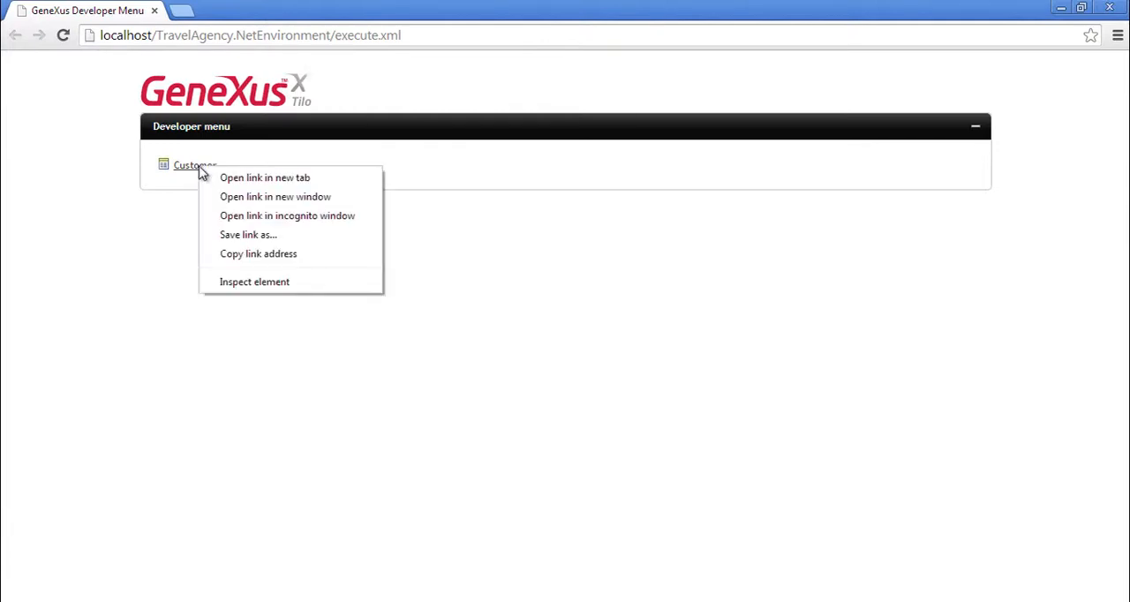
{"action": "mouse_move", "coordinate": [265, 176]}
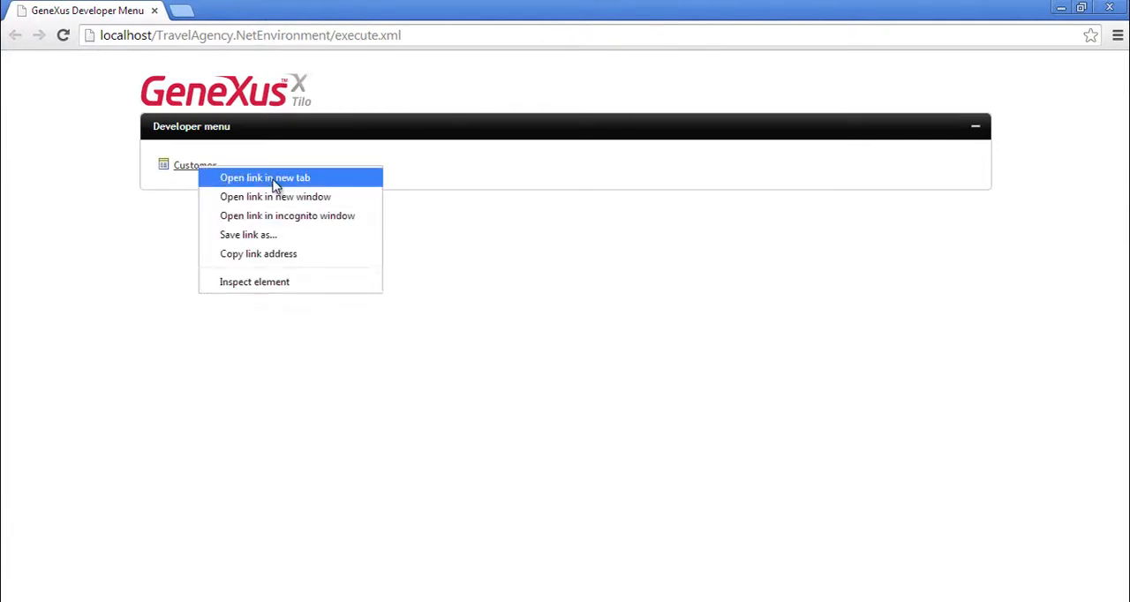
{"action": "left_click", "coordinate": [265, 177]}
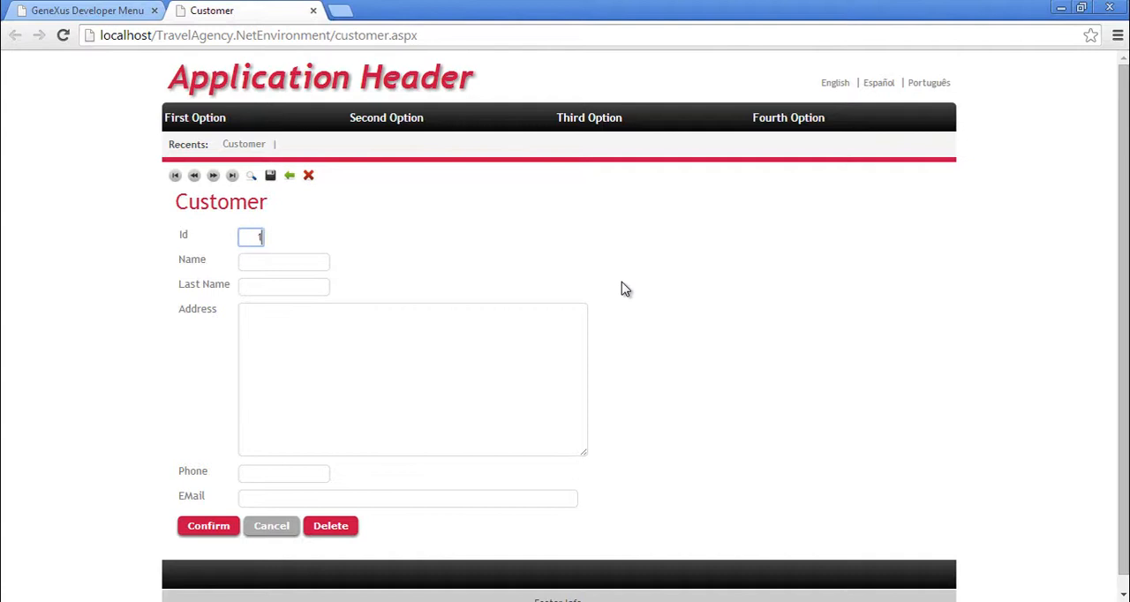
- Enter customer John Smith with address 5th.Avenue 1111 and phone 1111
{"action": "left_click", "coordinate": [283, 261]}
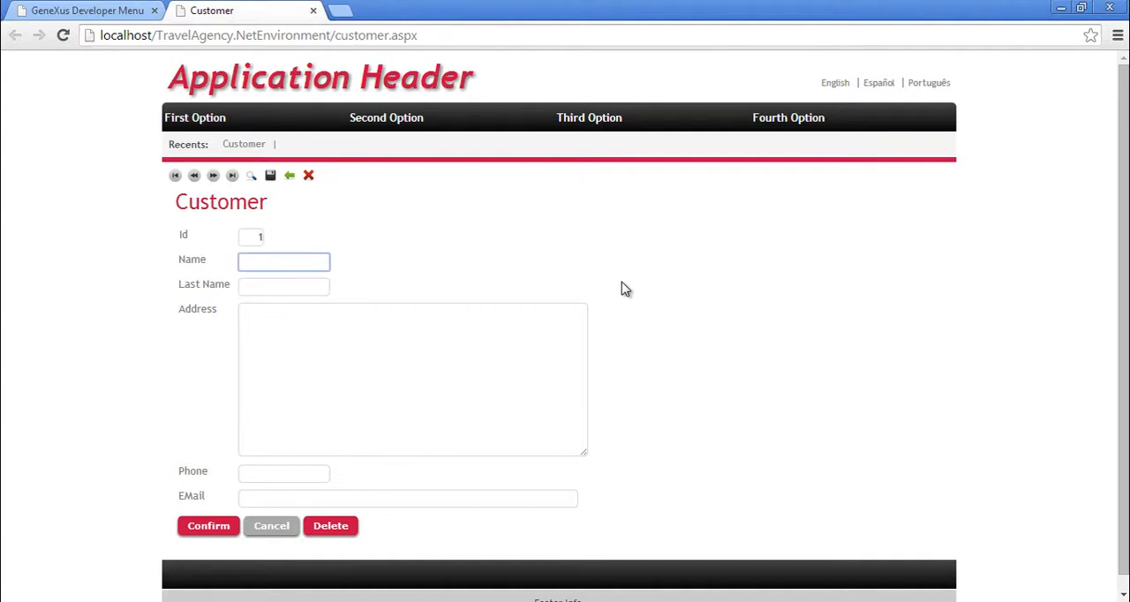
{"action": "type", "text": "John"}
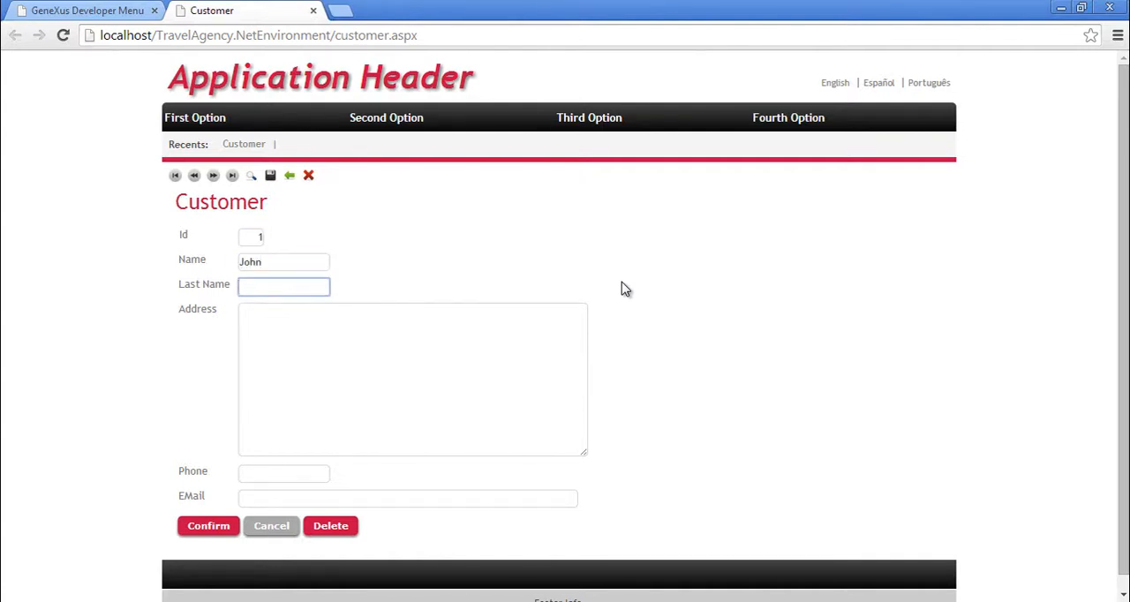
{"action": "type", "text": "Smith"}
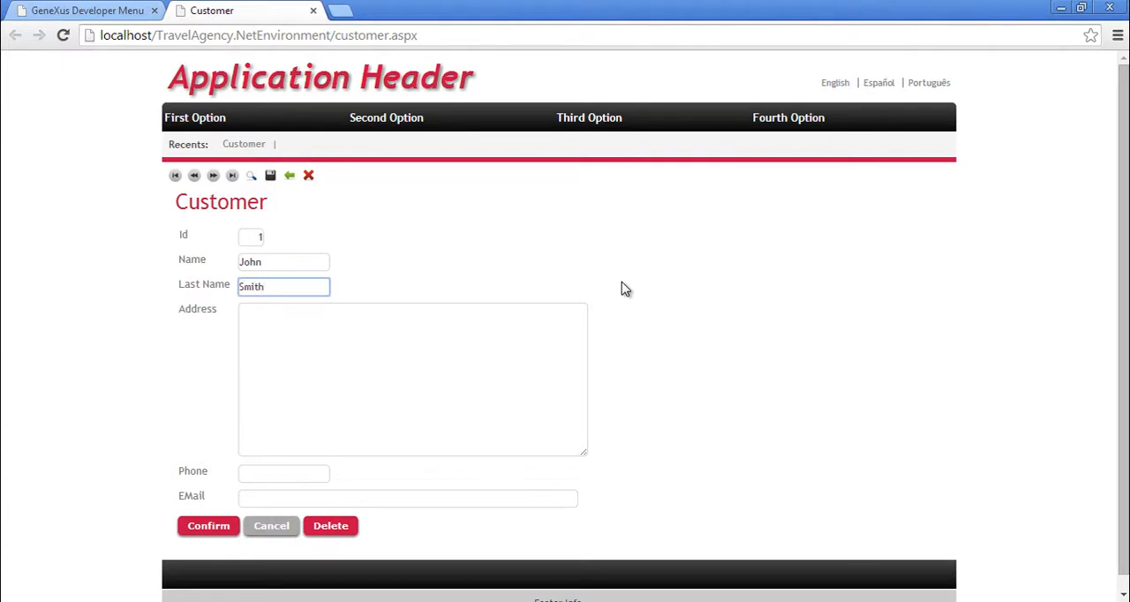
{"action": "type", "text": "5th"}
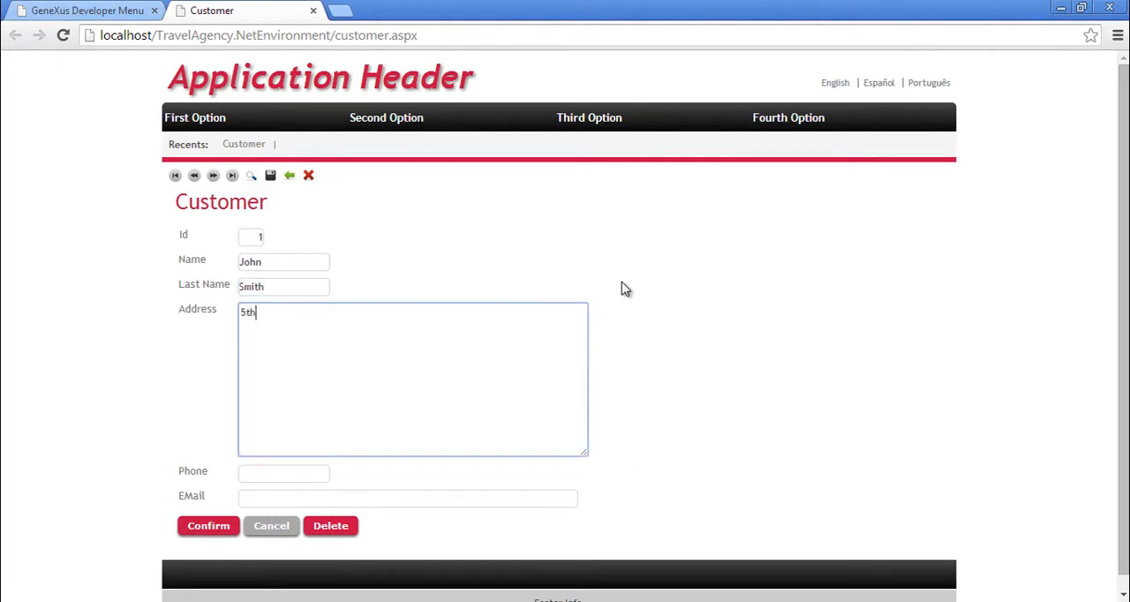
{"action": "type", "text": ".Avenue 111"}
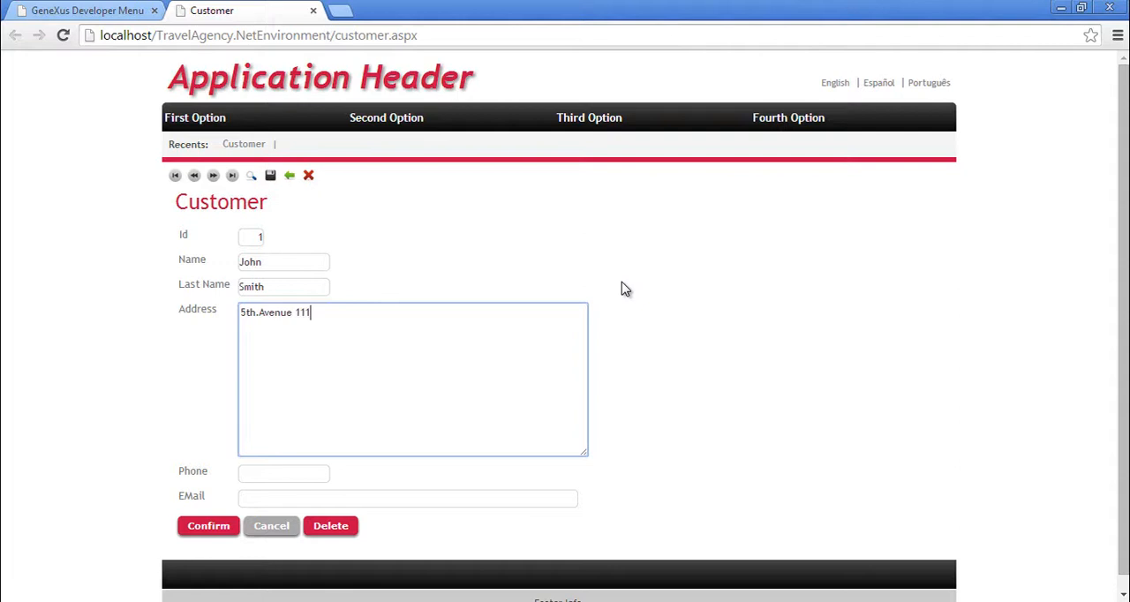
{"action": "type", "text": "1111"}
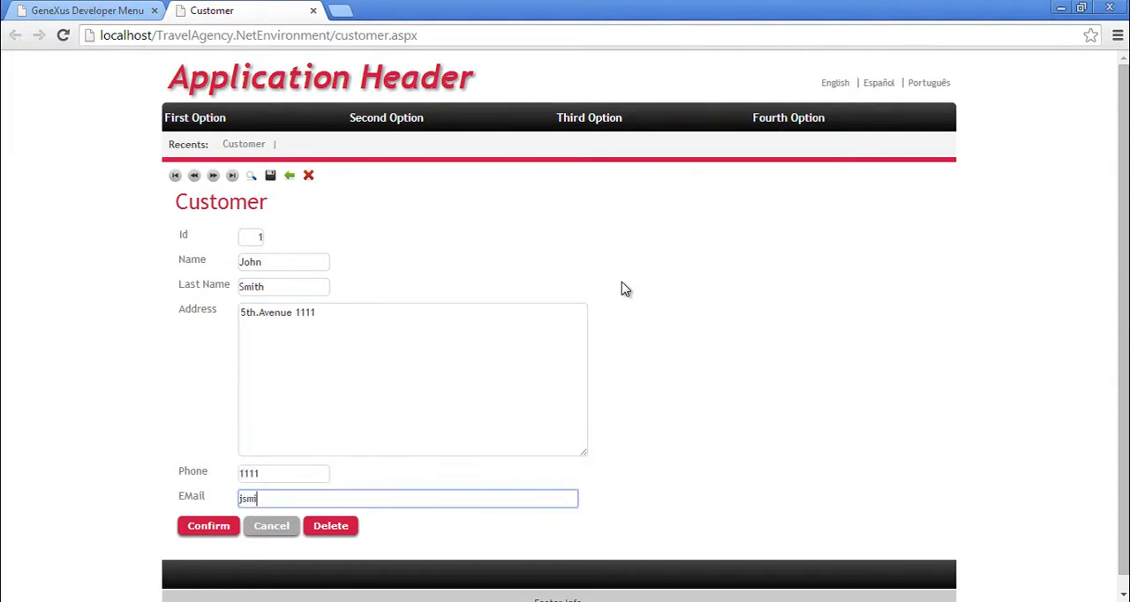
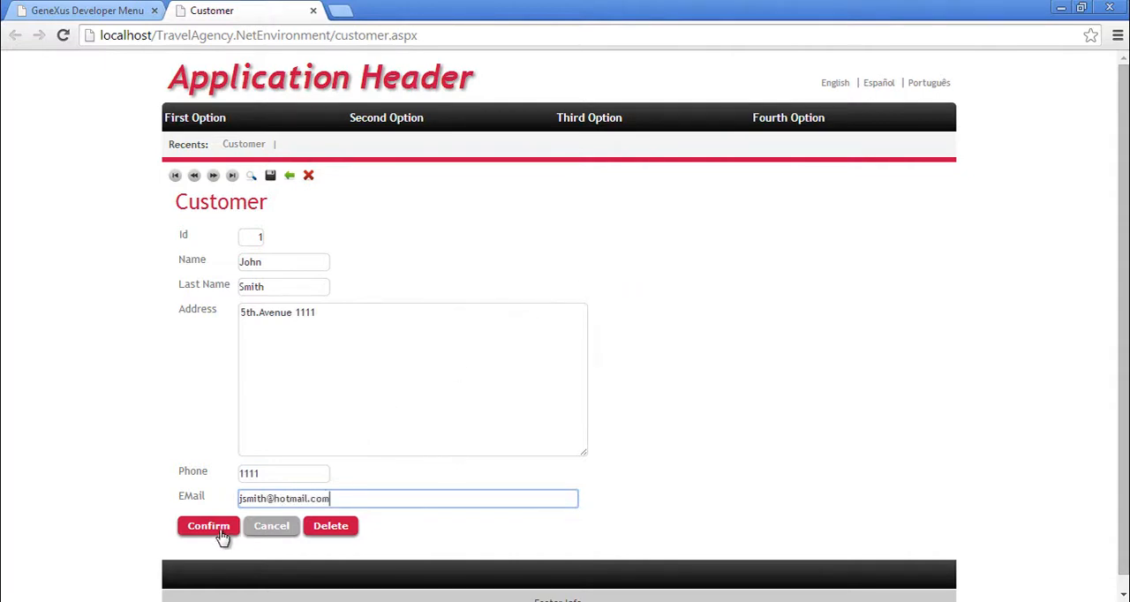
{"action": "left_click", "coordinate": [208, 526]}
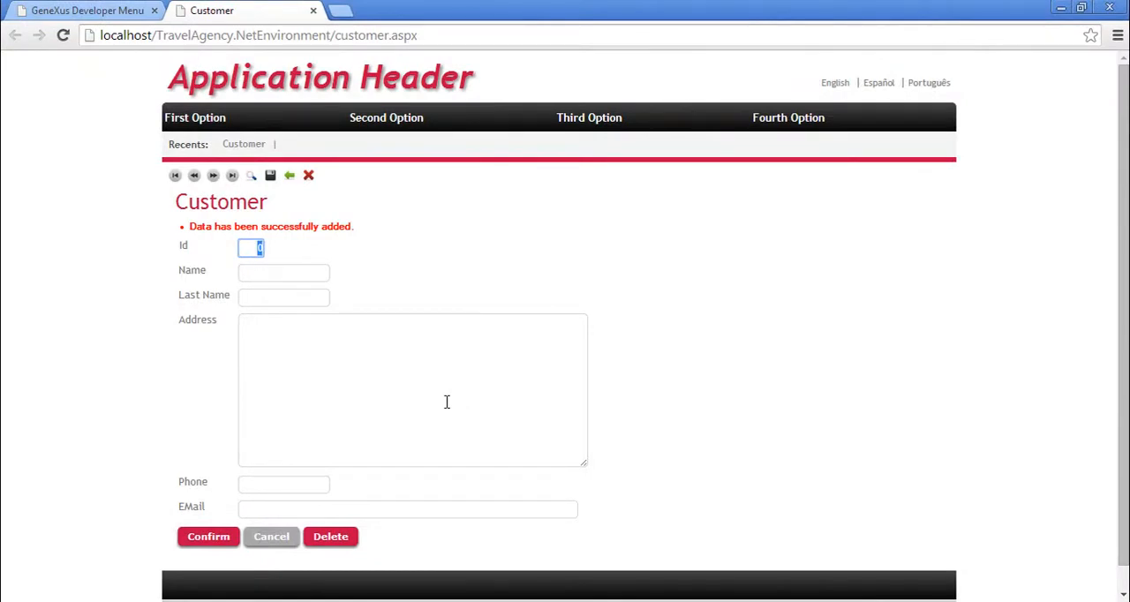
{"action": "type", "text": "2"}
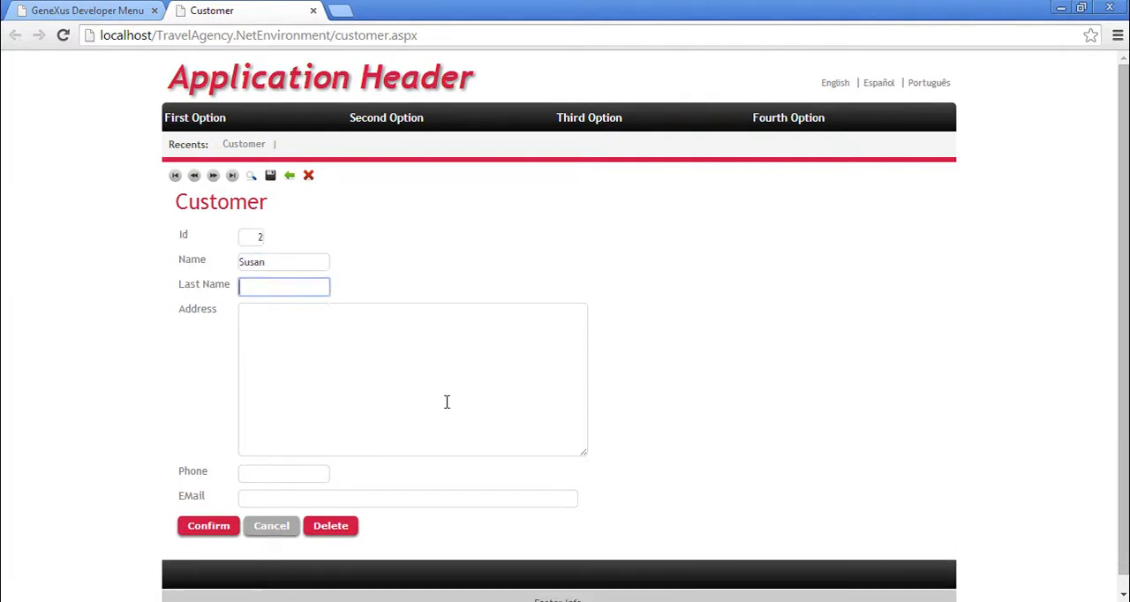
{"action": "type", "text": "Brown"}
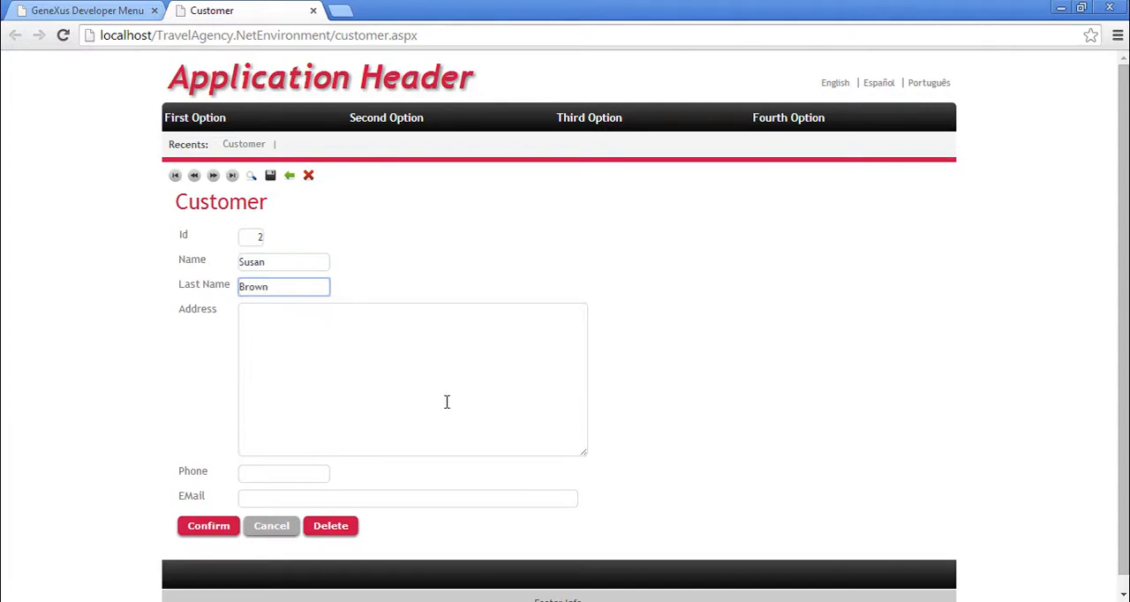
{"action": "type", "text": "7h"}
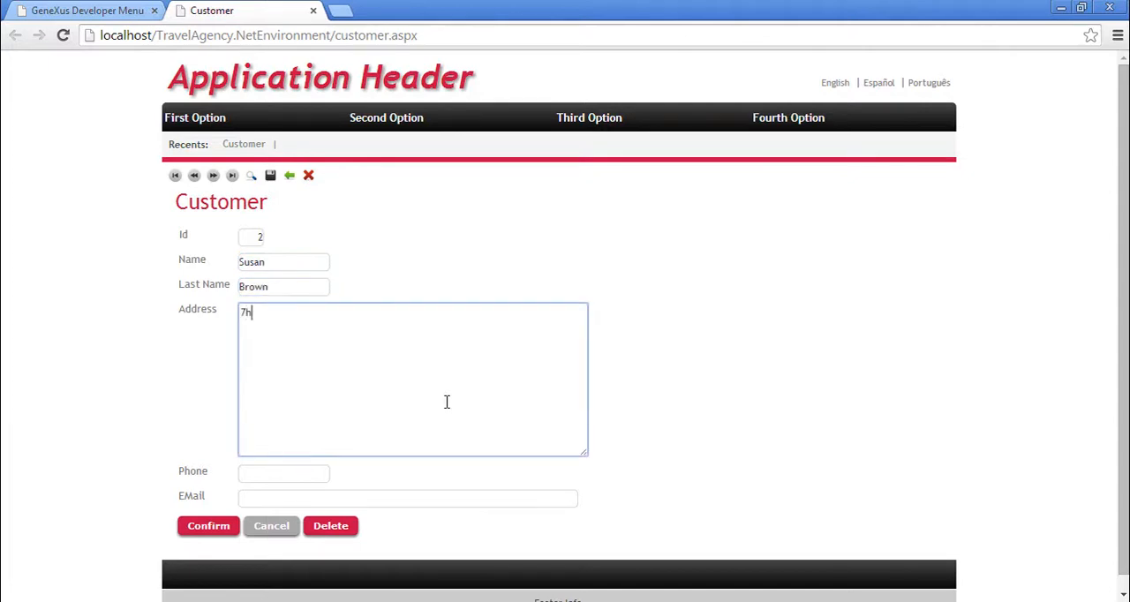
{"action": "type", "text": ".Avenue 2222"}
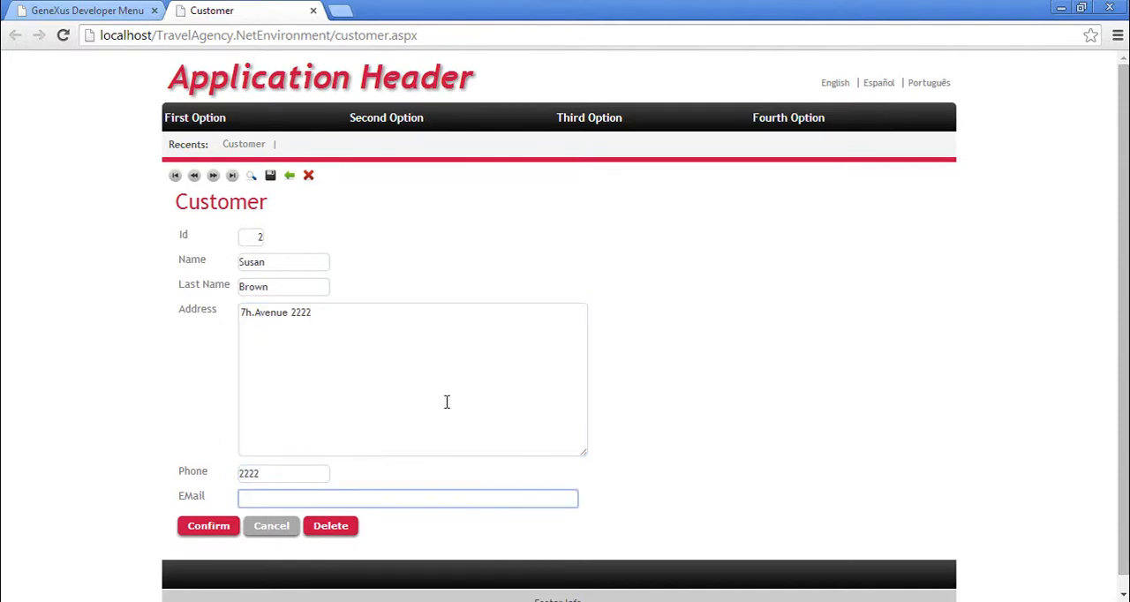
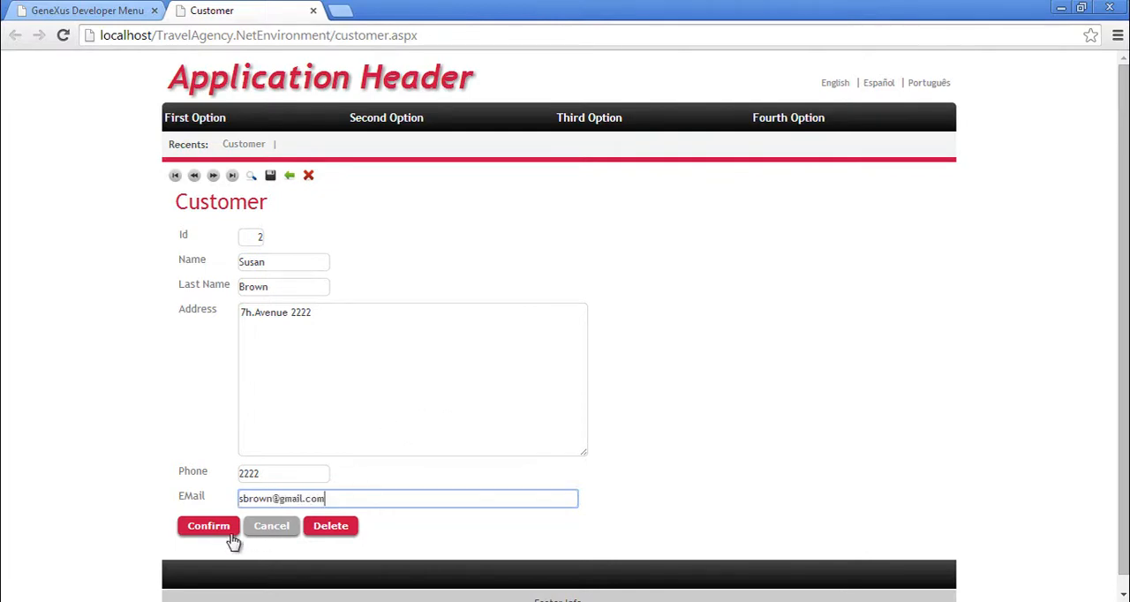
{"action": "left_click", "coordinate": [208, 526]}
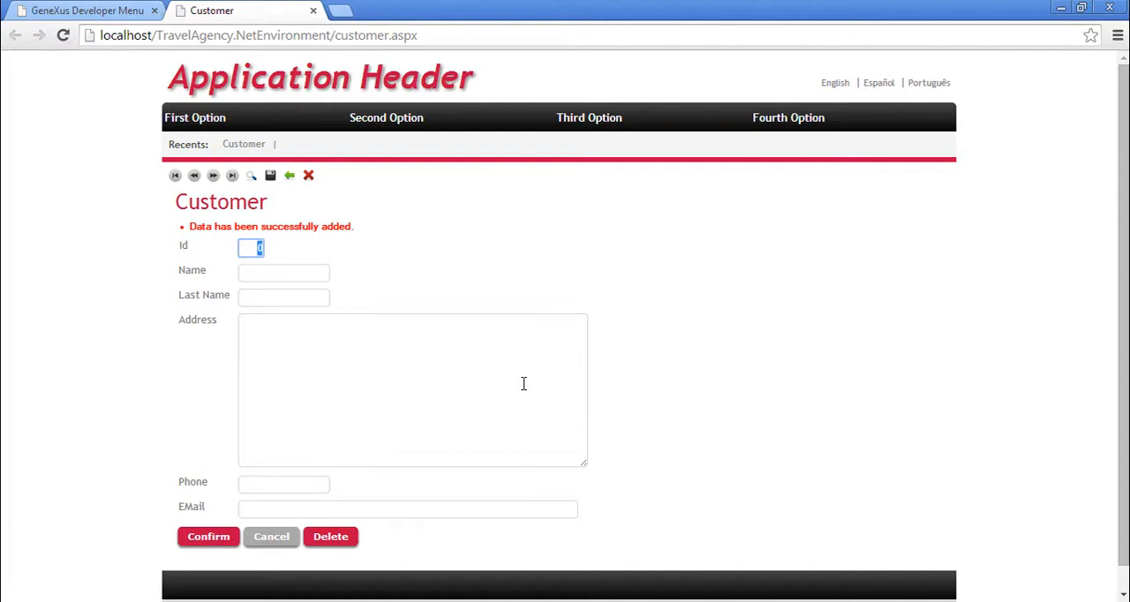
{"action": "mouse_move", "coordinate": [497, 362]}
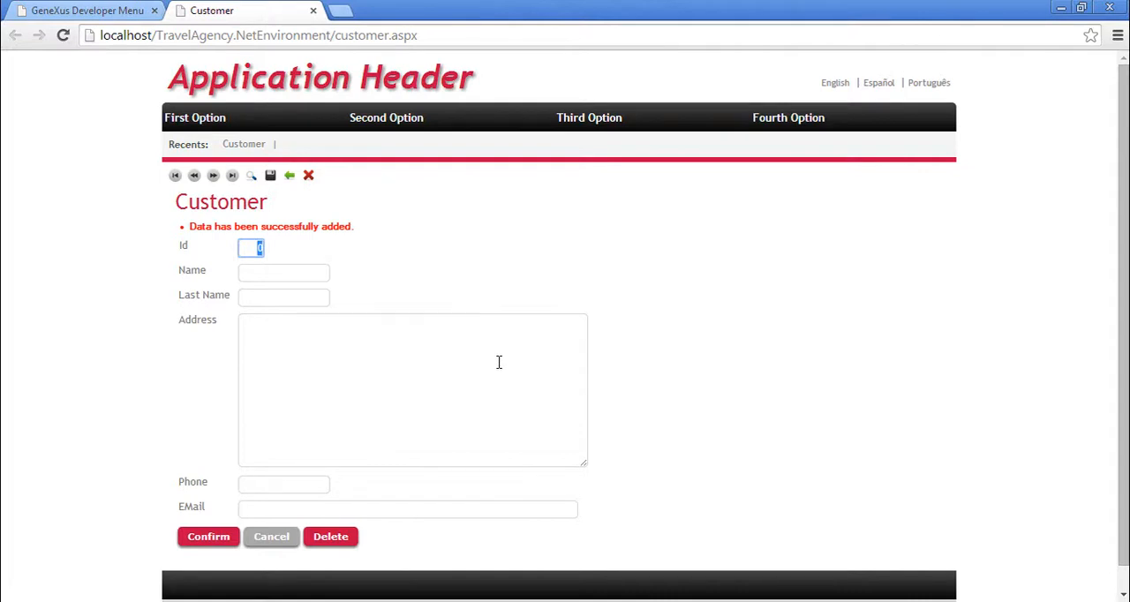
{"action": "mouse_move", "coordinate": [424, 314]}
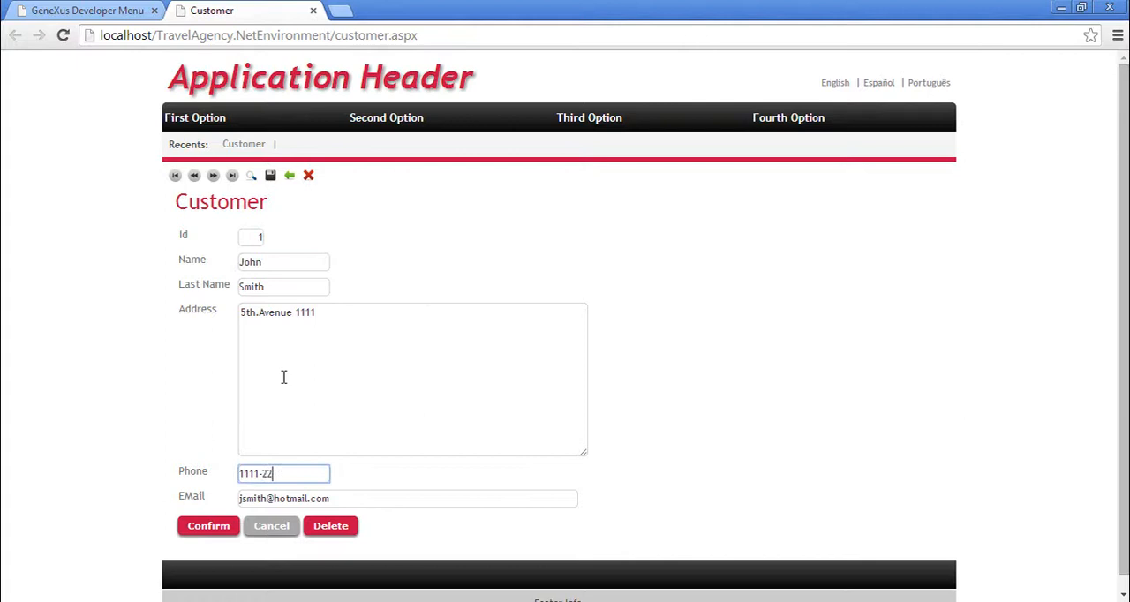
{"action": "type", "text": "2"}
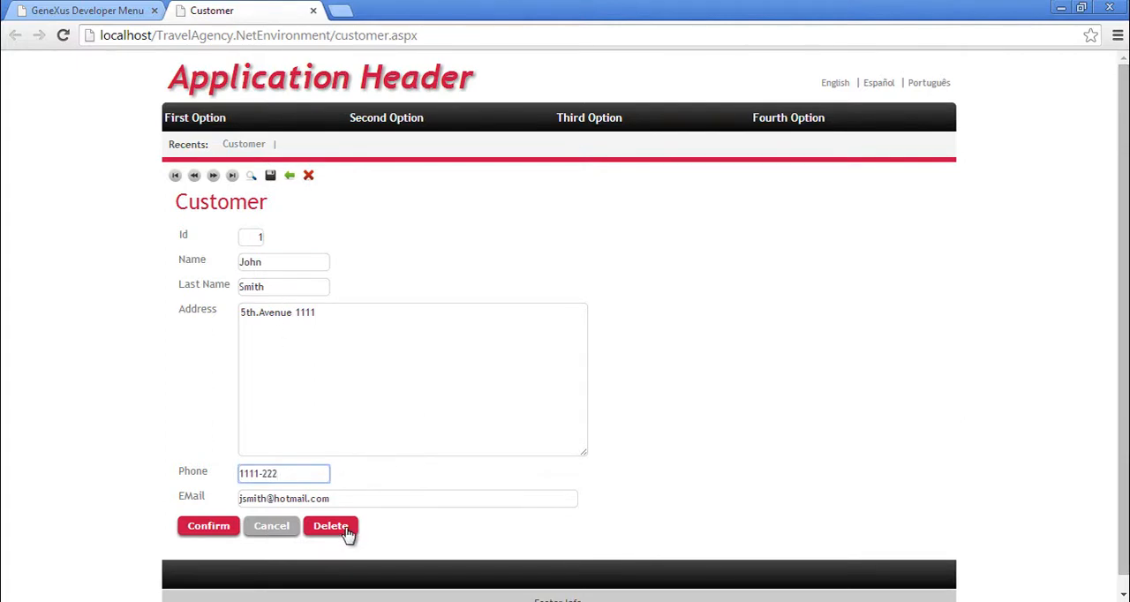
{"action": "mouse_move", "coordinate": [332, 526]}
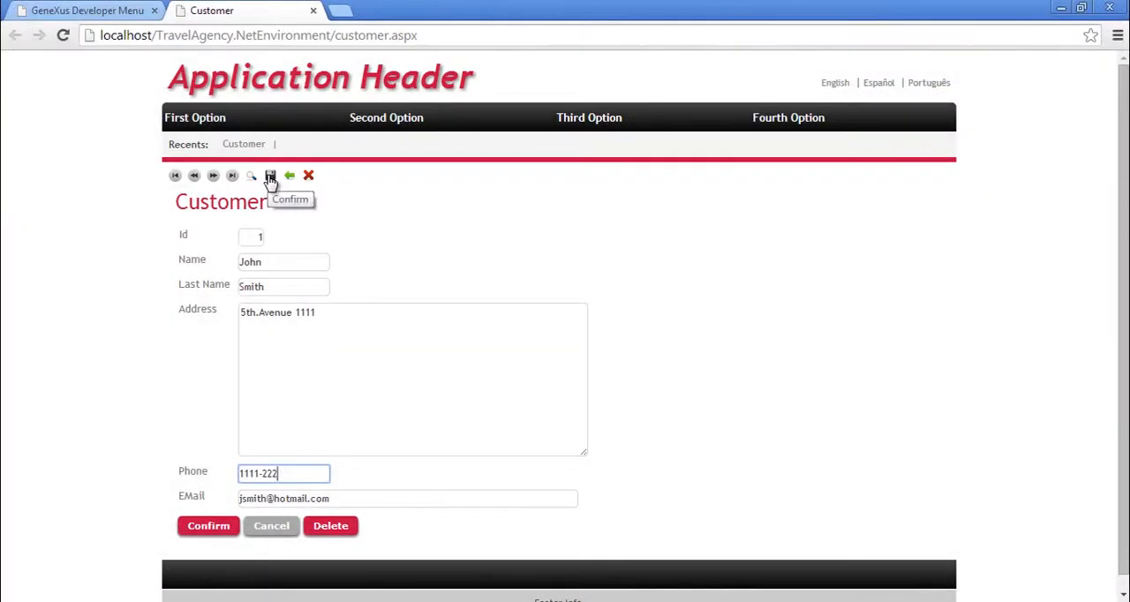
{"action": "mouse_move", "coordinate": [309, 176]}
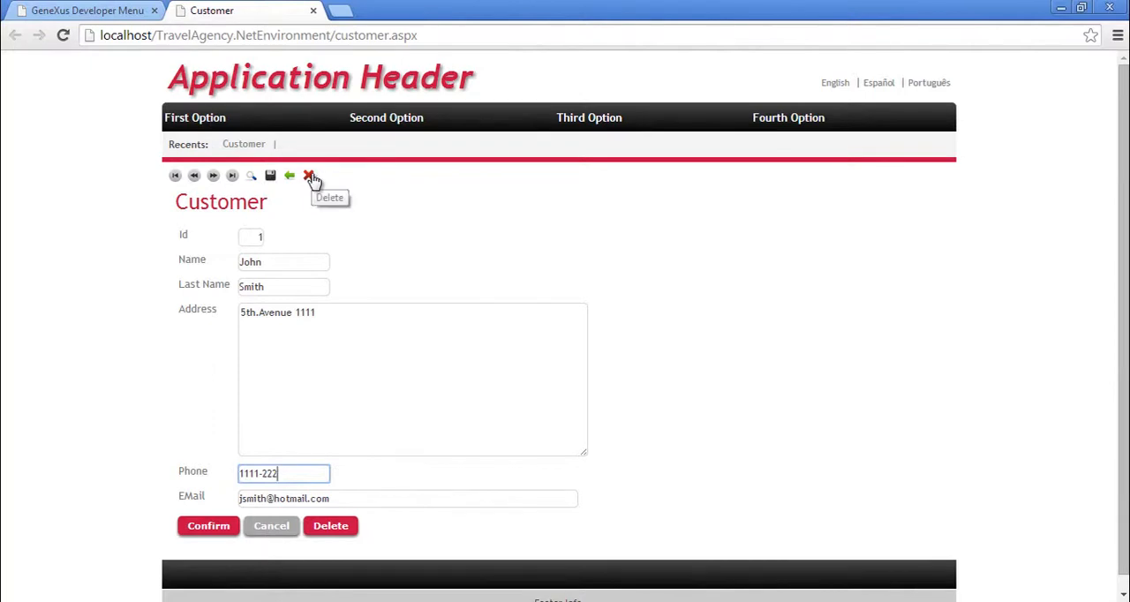
{"action": "mouse_move", "coordinate": [233, 194]}
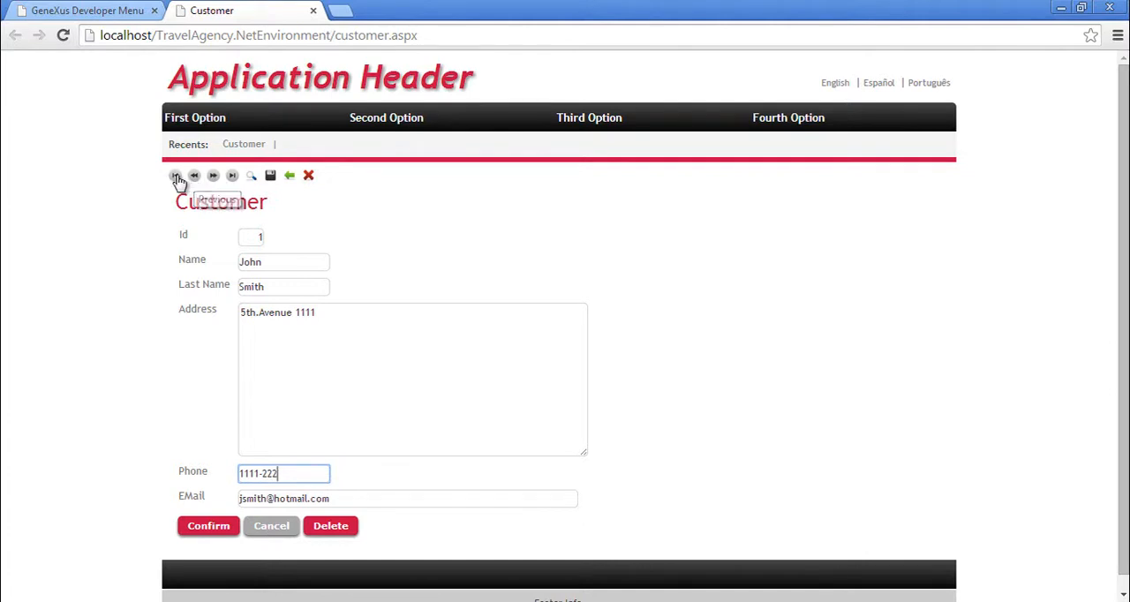
{"action": "mouse_move", "coordinate": [231, 176]}
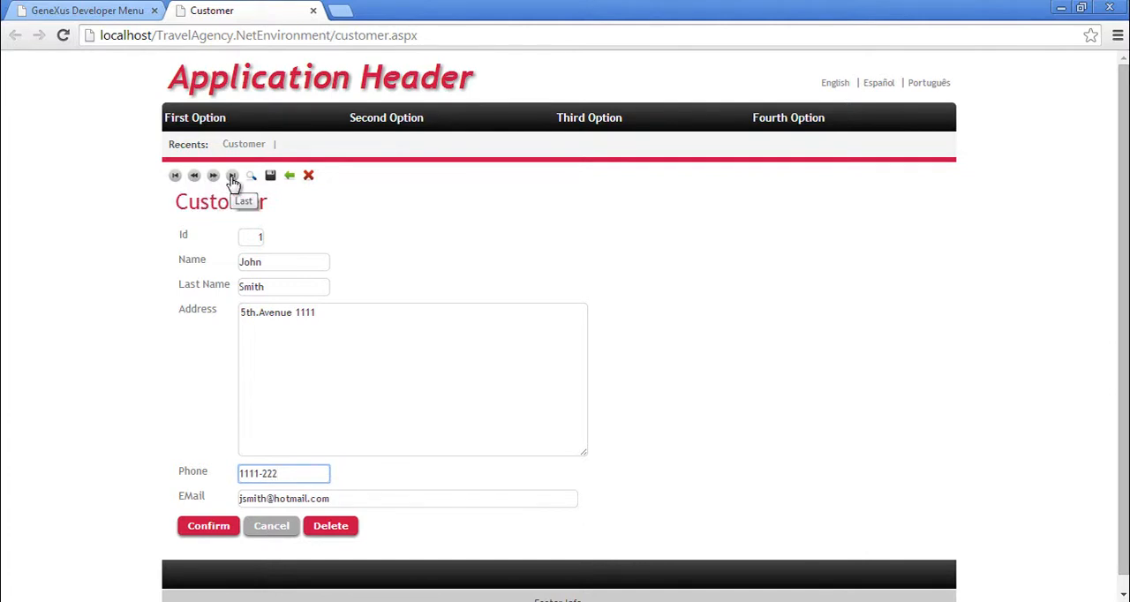
{"action": "mouse_move", "coordinate": [251, 177]}
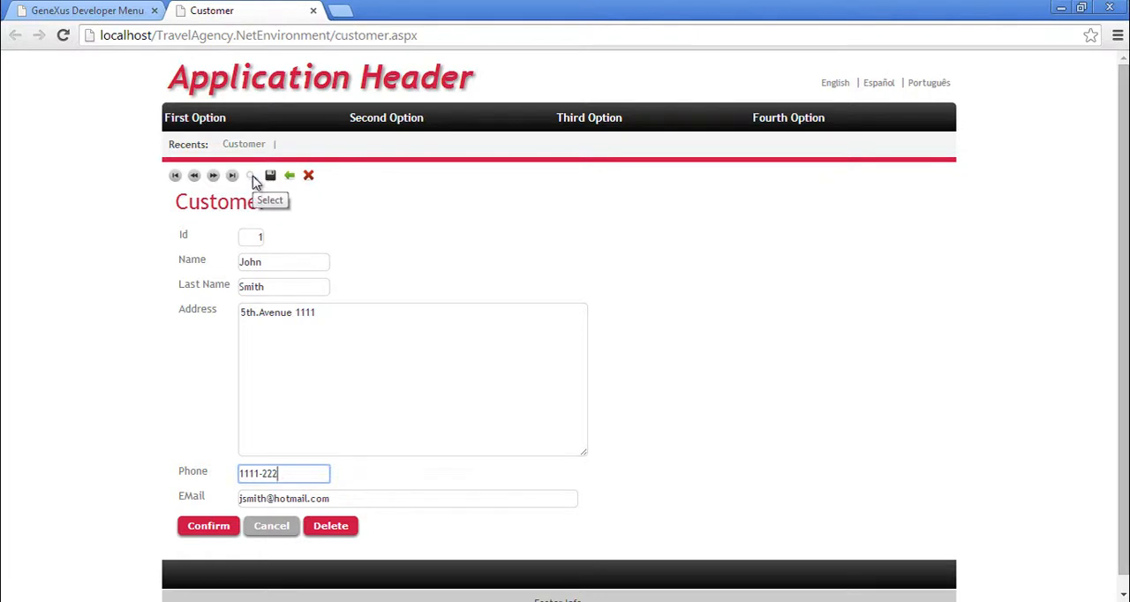
{"action": "left_click", "coordinate": [251, 176]}
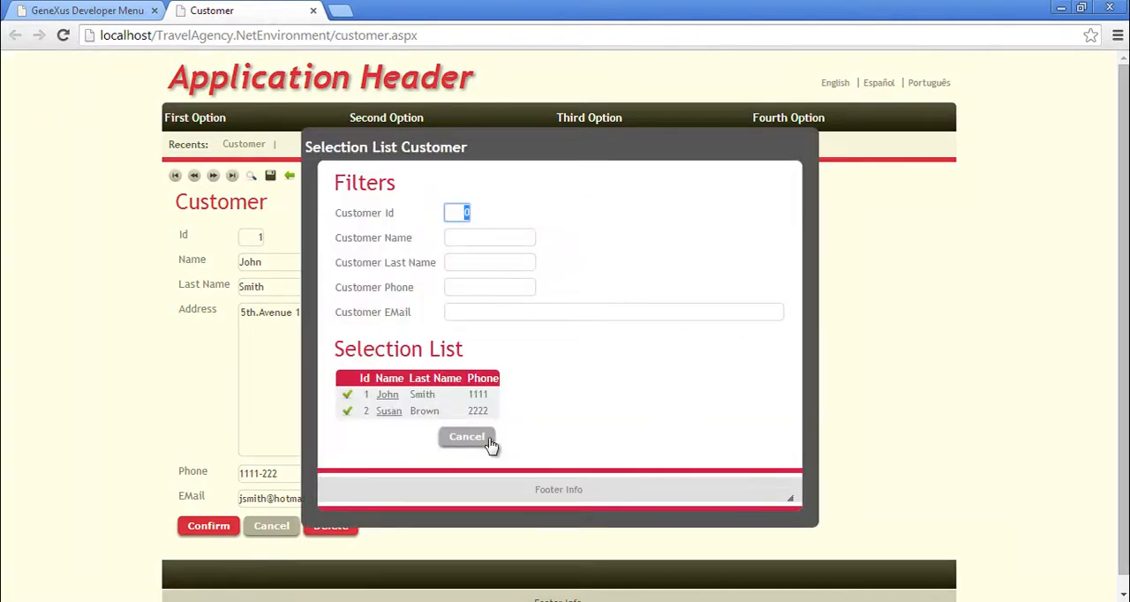
{"action": "left_click", "coordinate": [466, 436]}
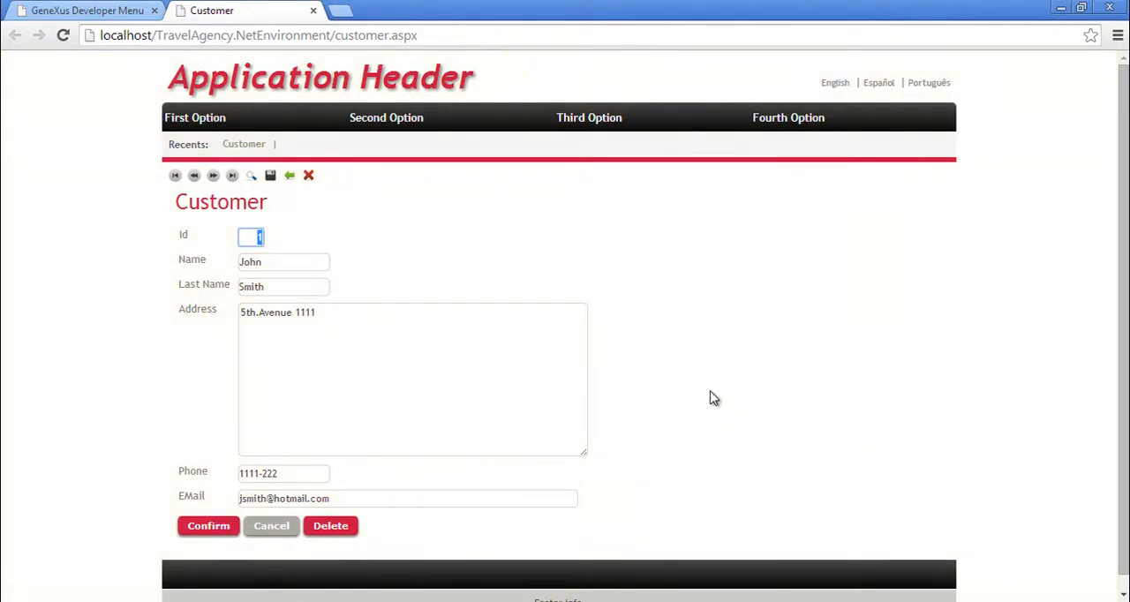